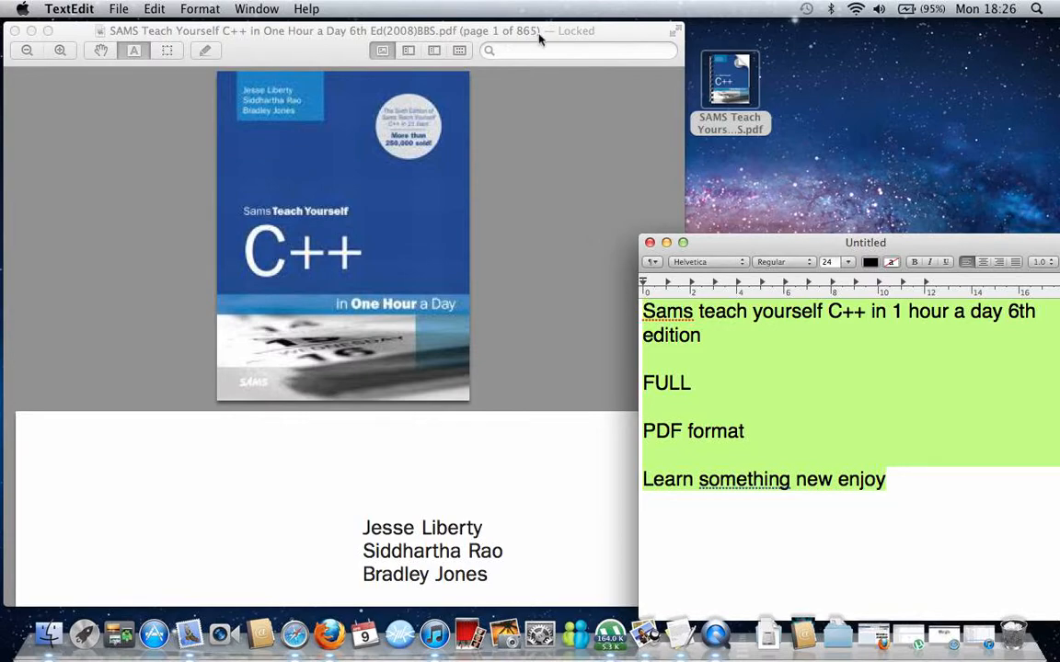
scroll("down", 3)
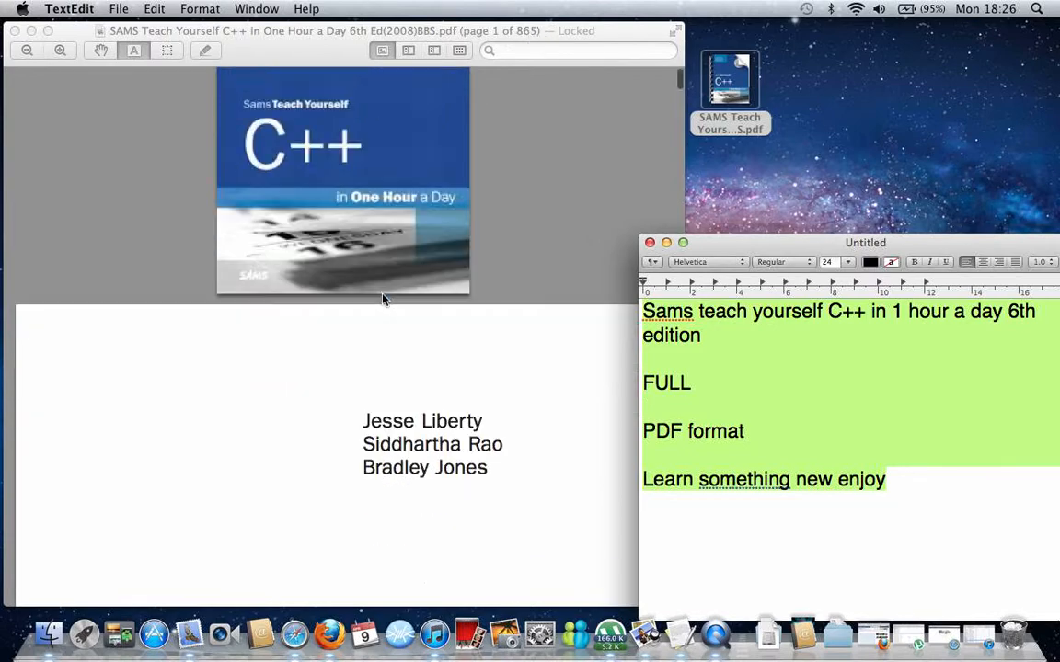
scroll("down", 3)
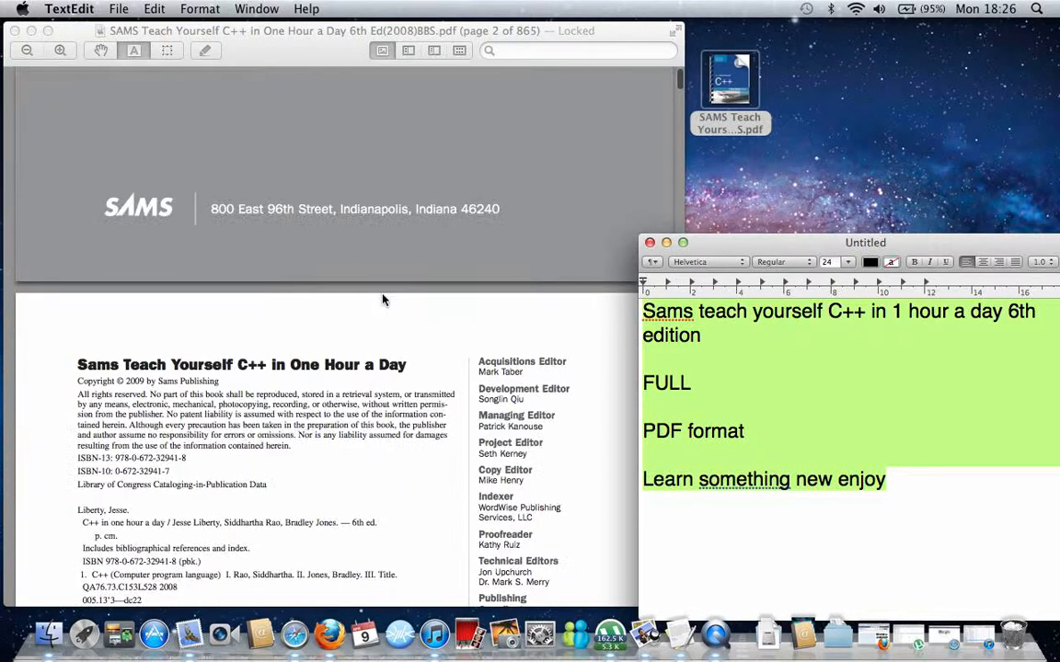
scroll("down", 3)
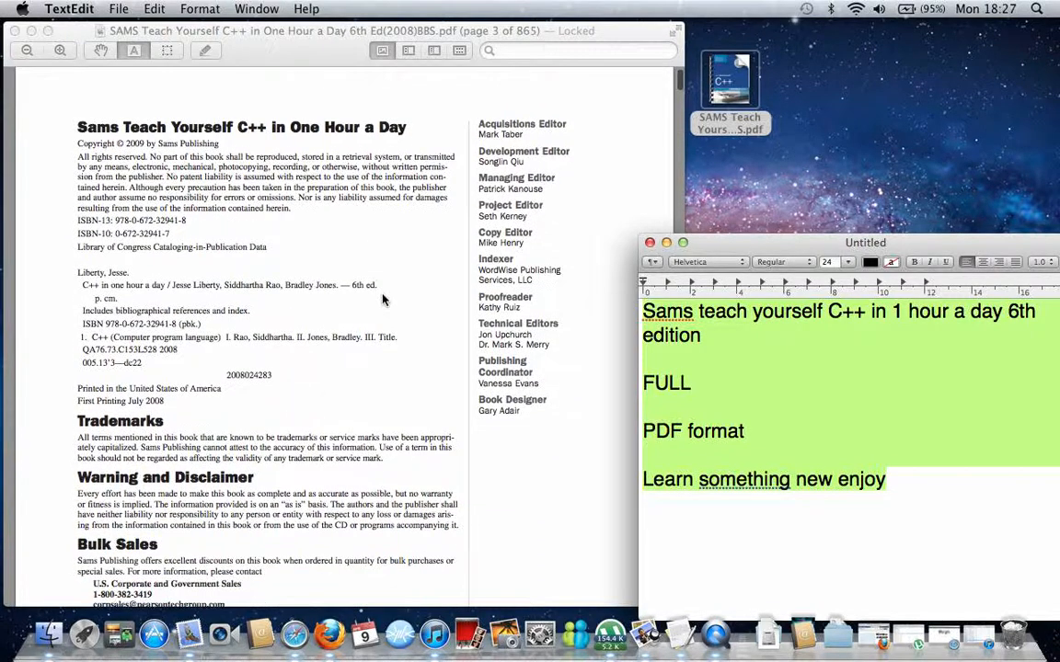
scroll("down", 3)
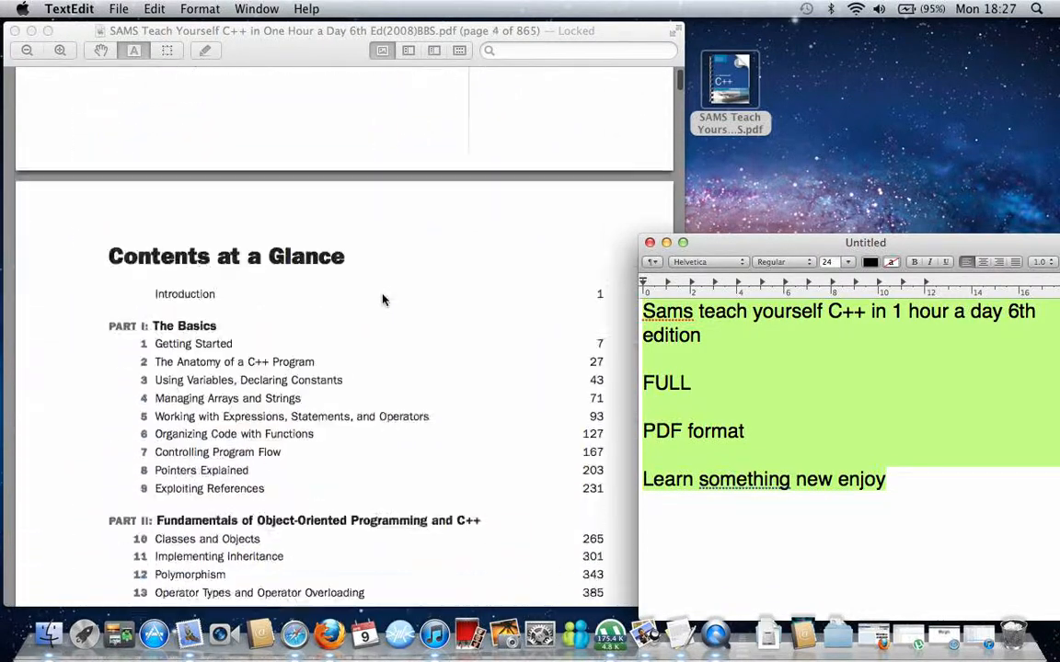
scroll("down", 3)
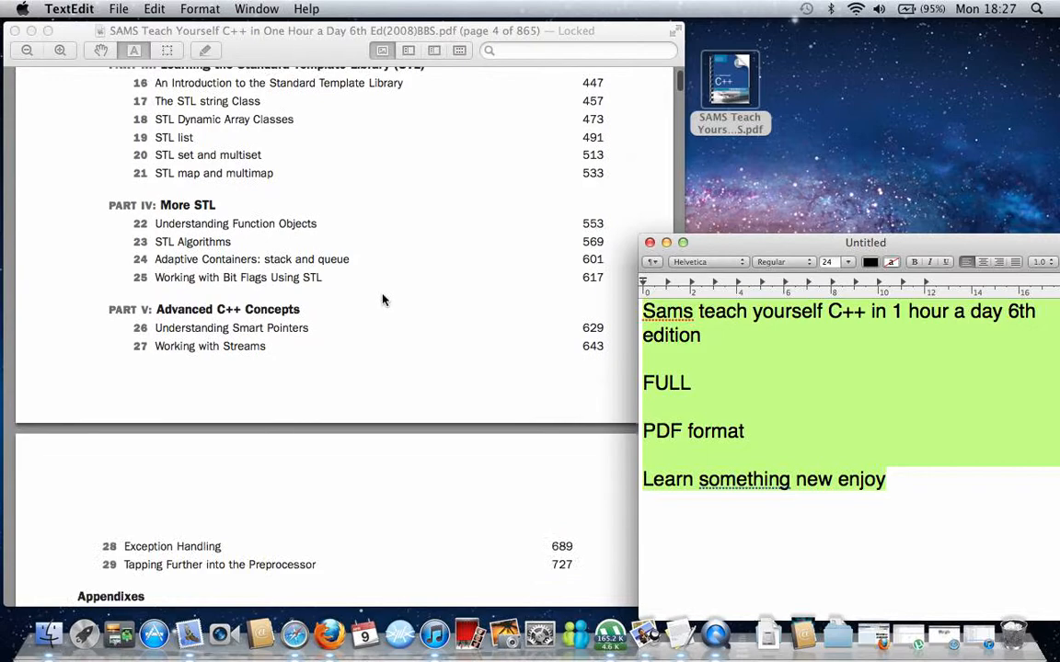
scroll("down", 3)
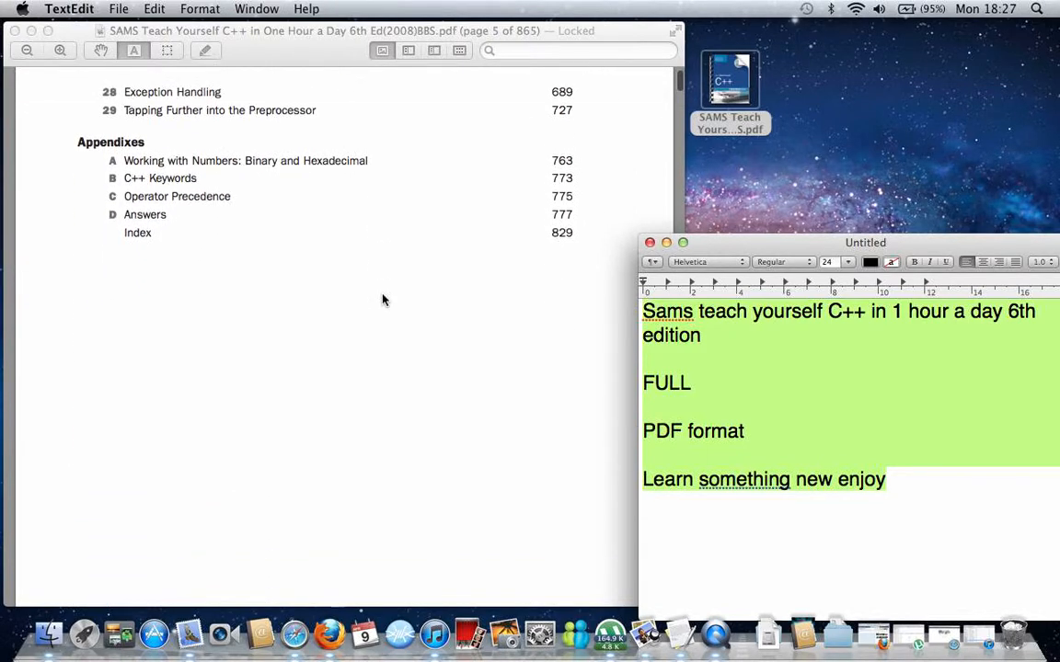
scroll("down", 3)
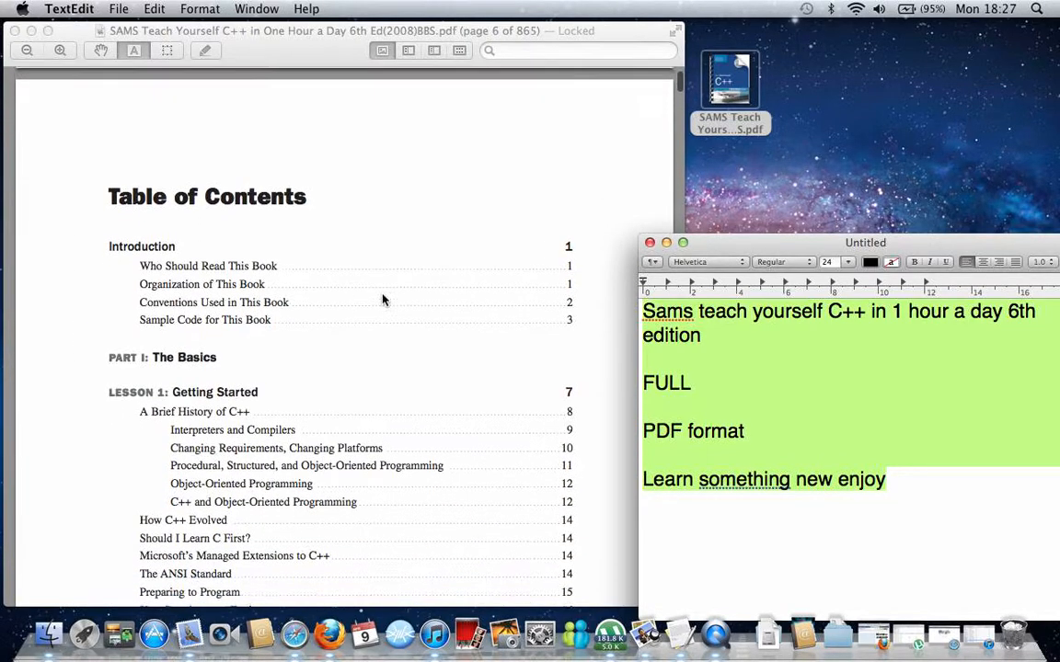
scroll("down", 3)
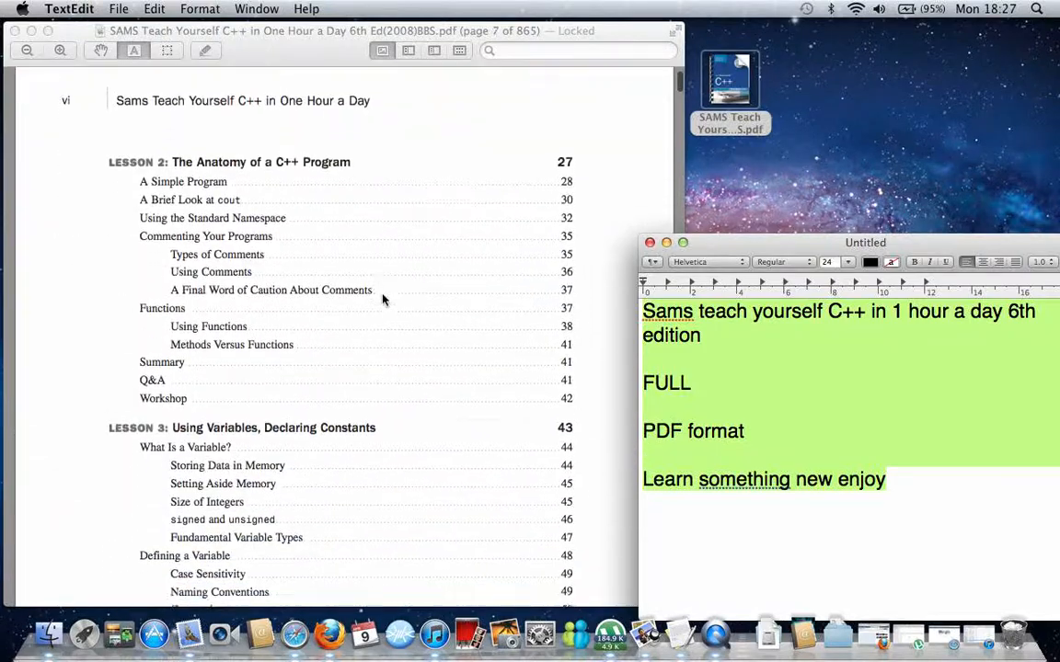
scroll("down", 3)
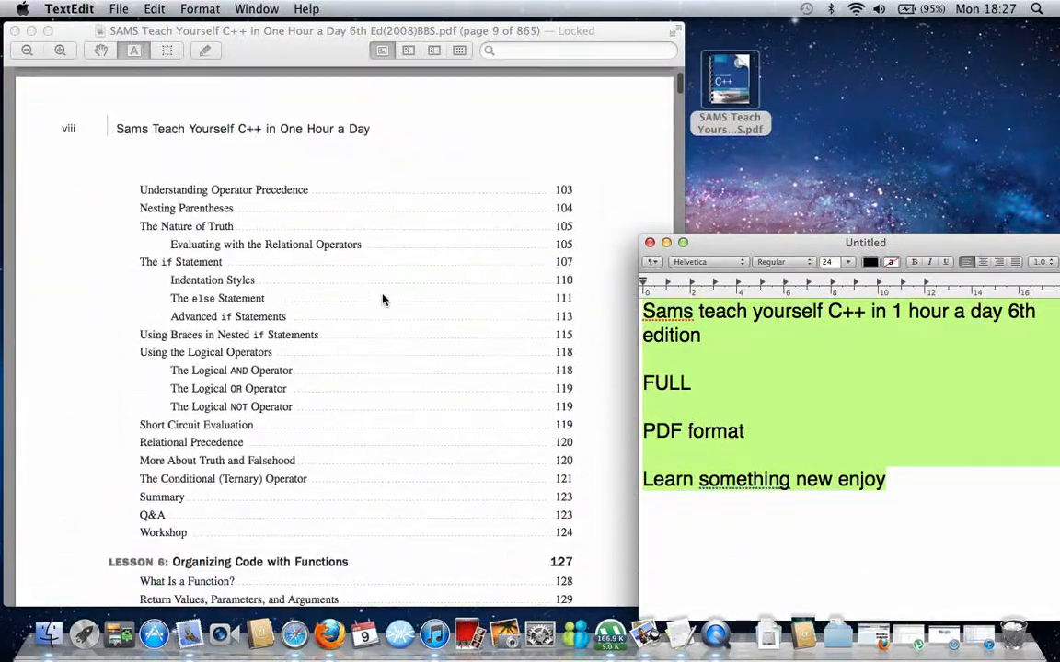
scroll("down", 3)
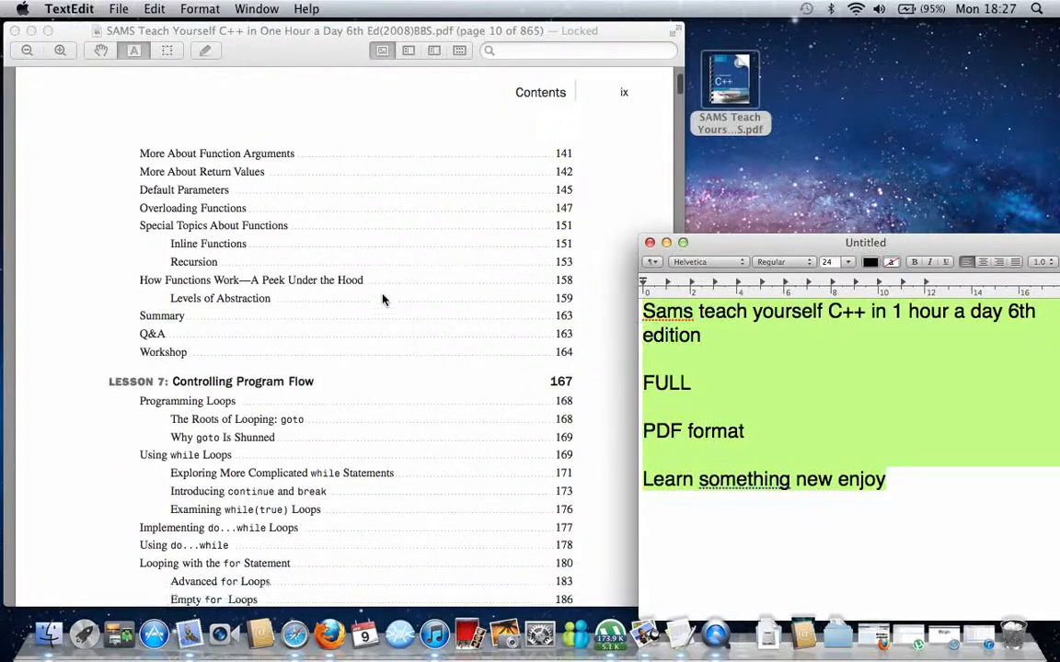
scroll("down", 3)
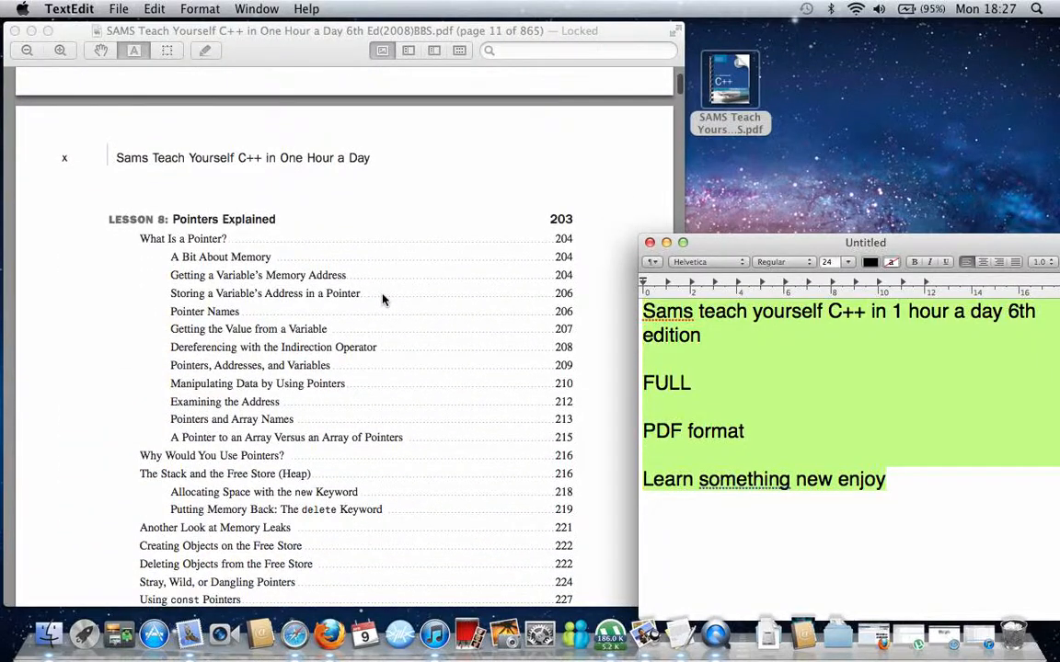
scroll("down", 3)
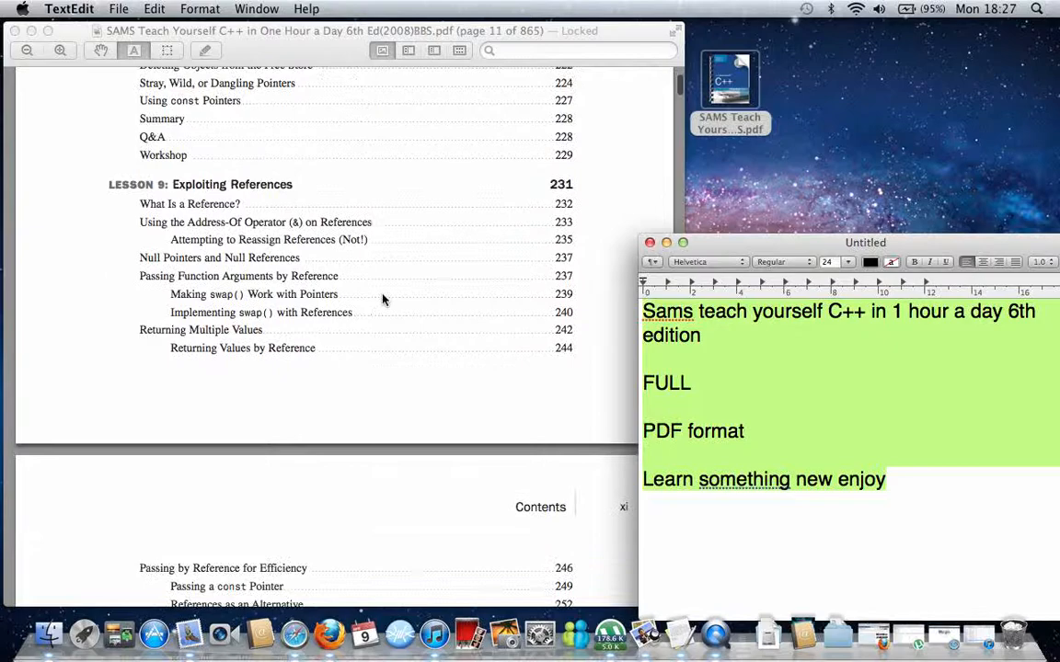
scroll("down", 3)
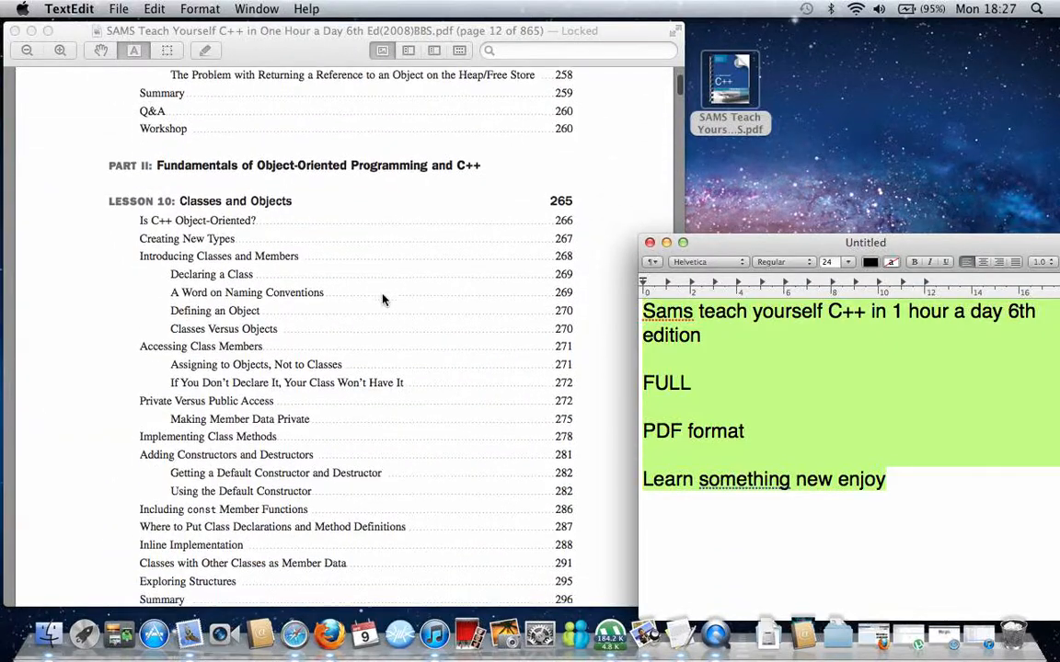
scroll("down", 3)
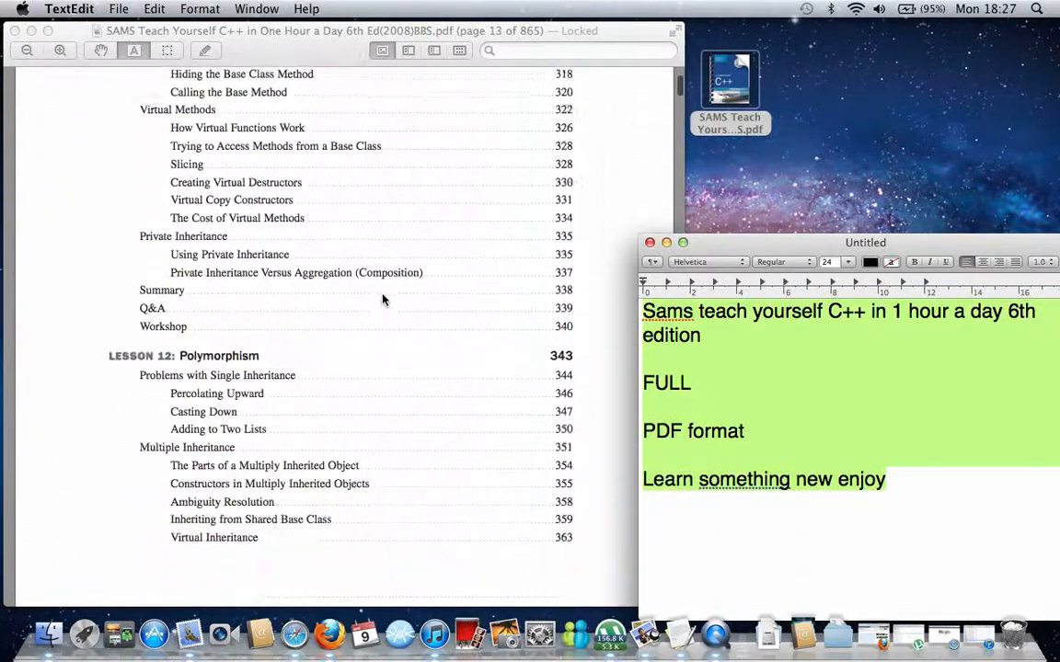
scroll("down", 3)
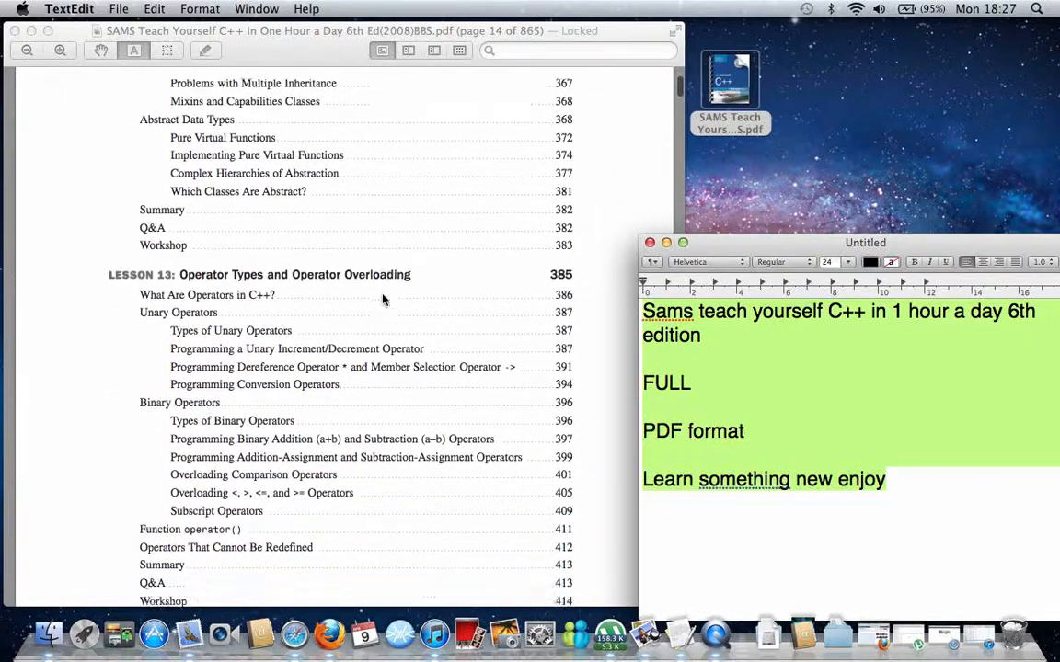
scroll("down", 3)
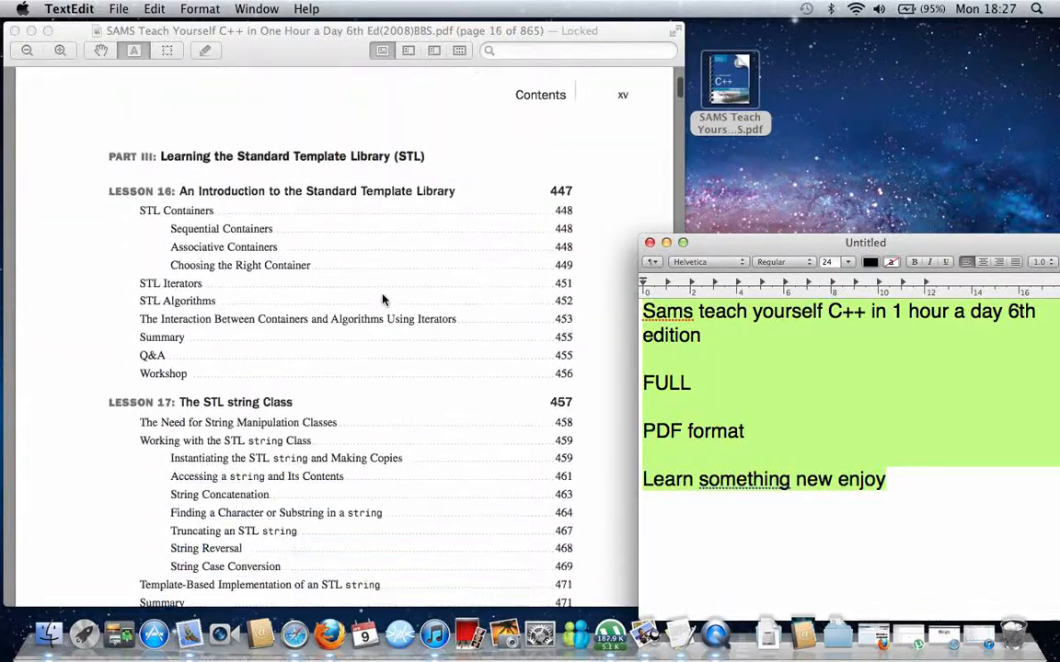
scroll("down", 3)
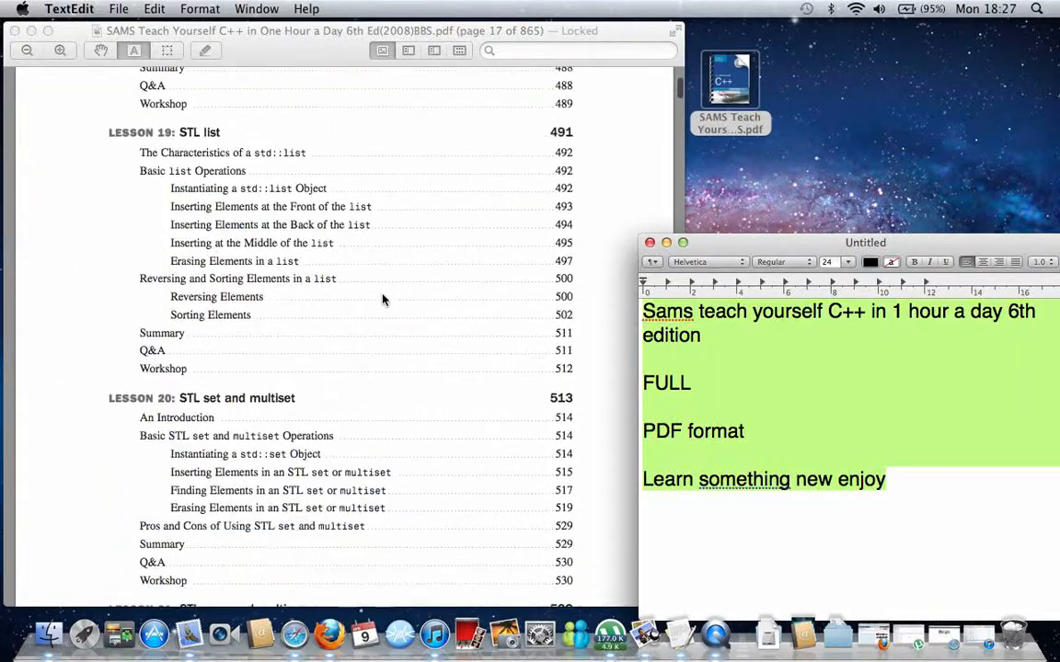
scroll("down", 3)
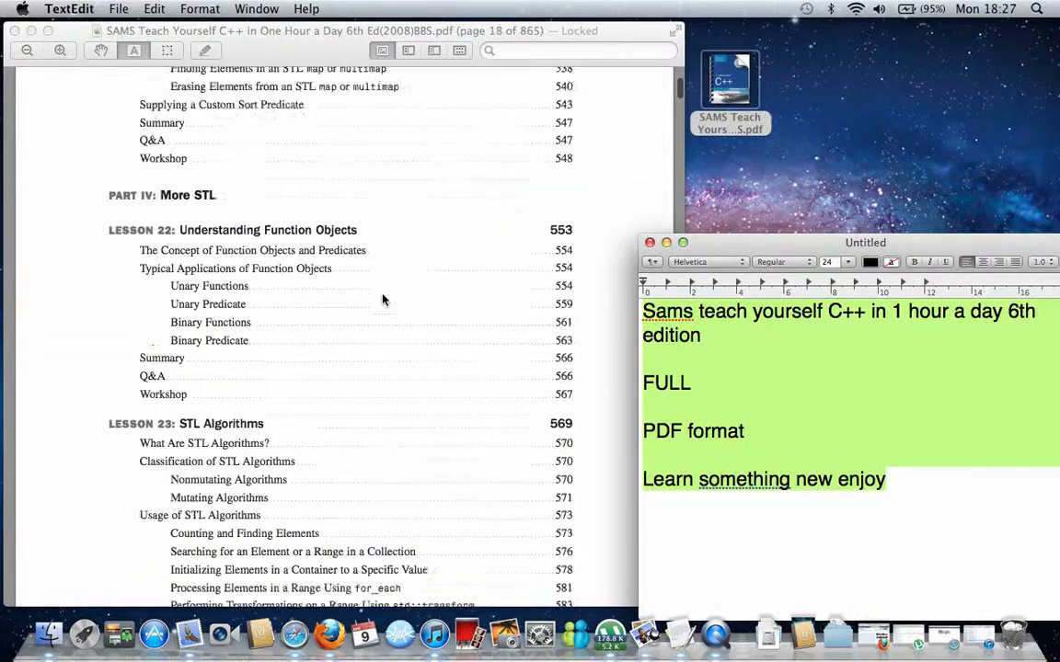
scroll("down", 3)
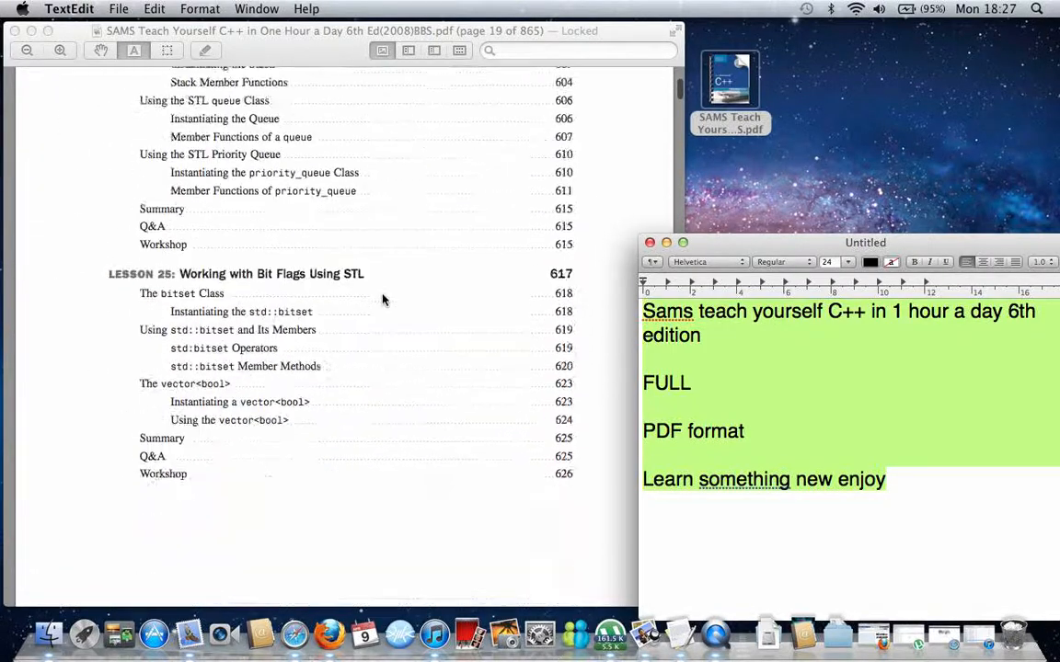
scroll("down", 3)
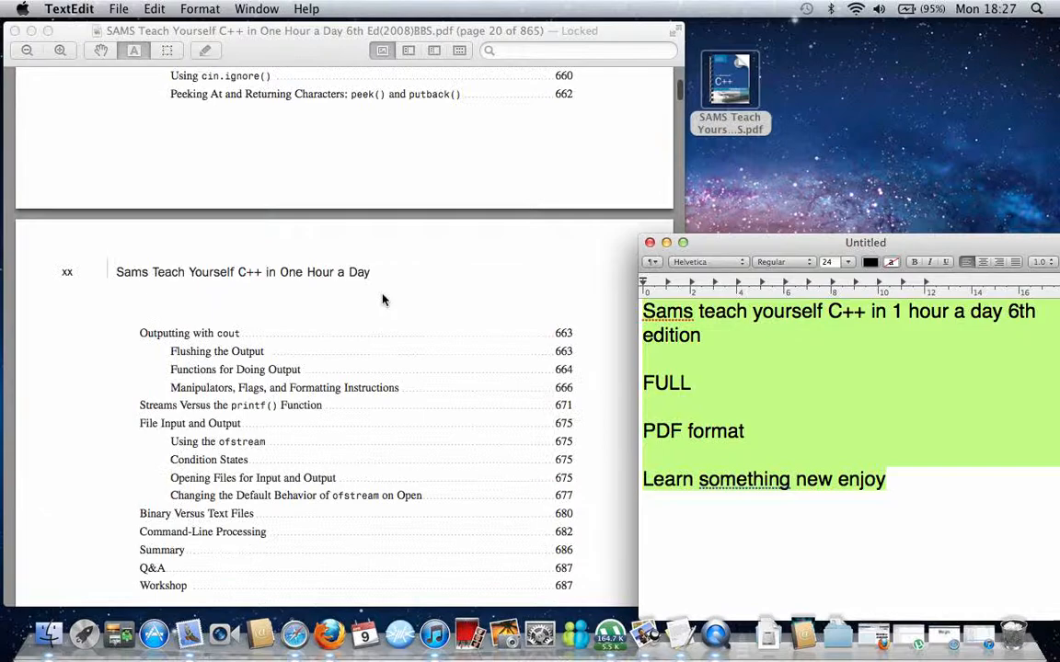
scroll("down", 3)
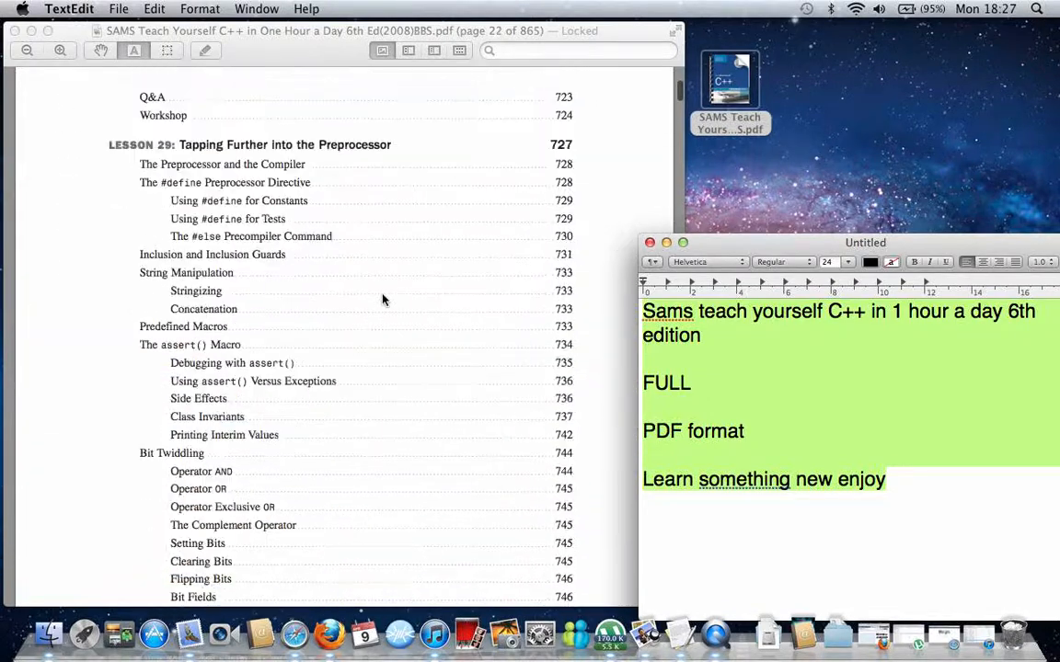
scroll("down", 3)
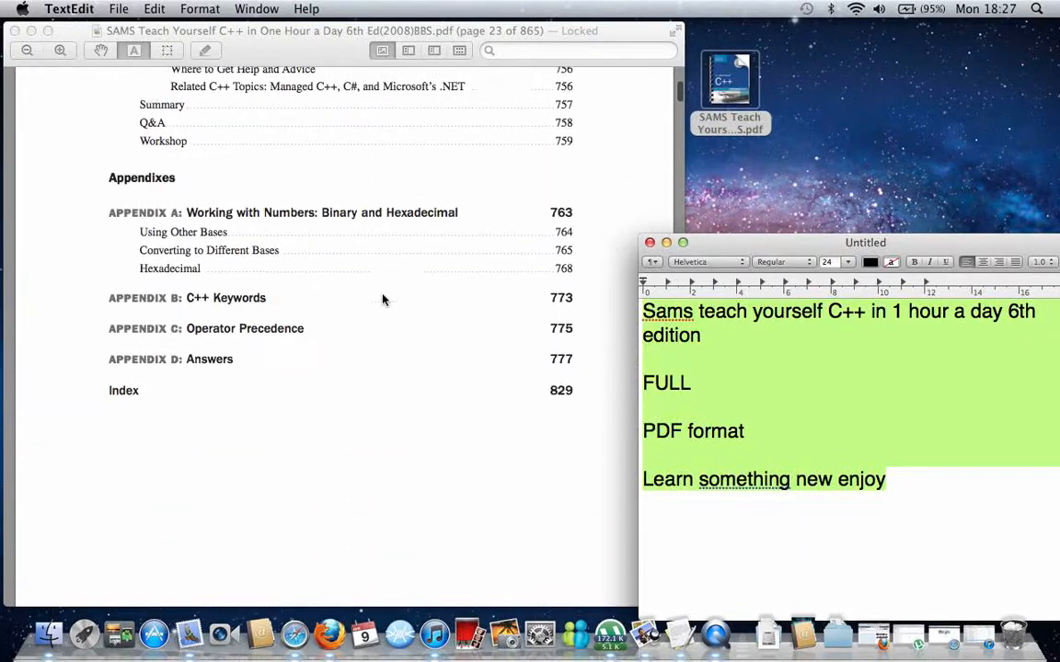
scroll("down", 3)
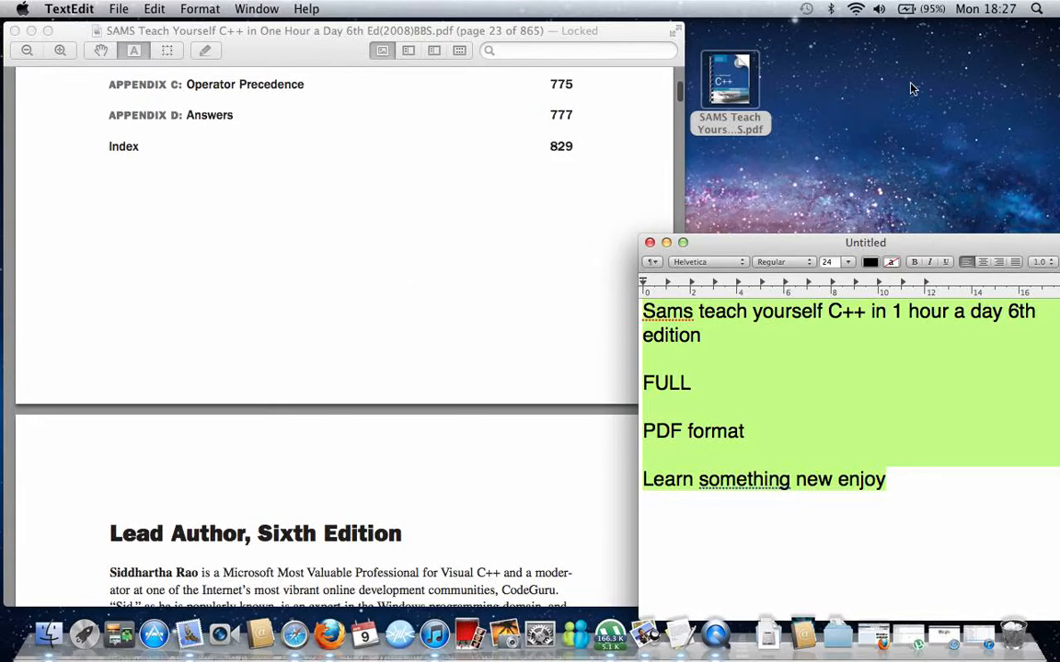
mouse_move(940, 62)
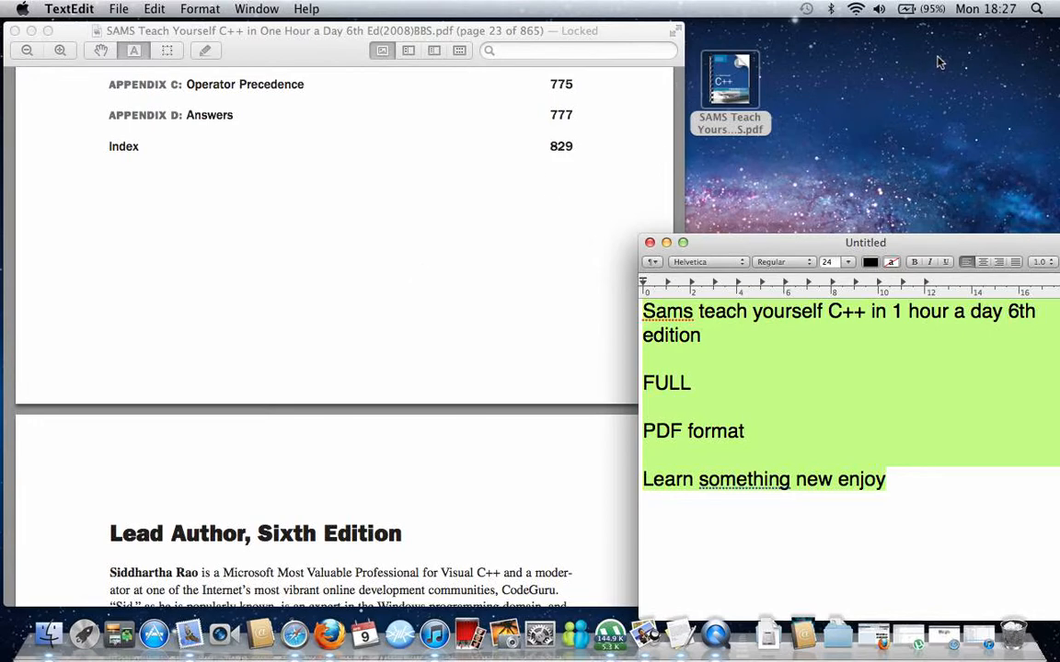